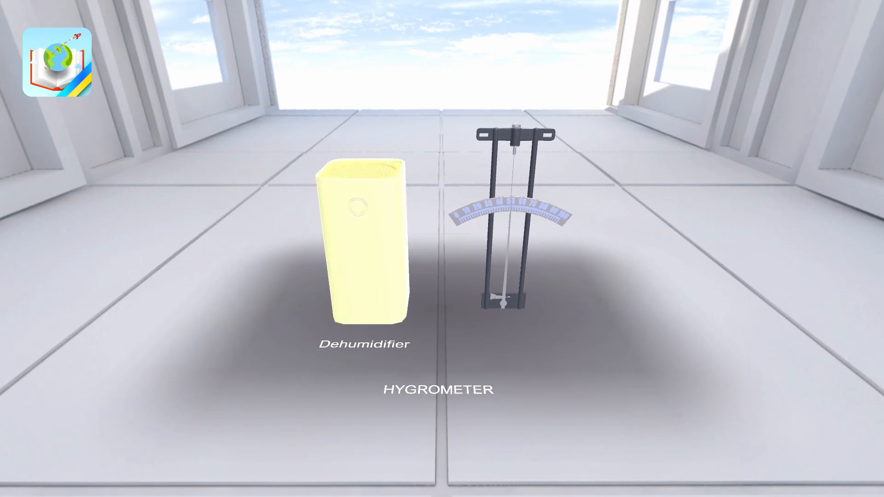
# Start the dehumidifier running beside the hair hygrometer in the scene.
pyautogui.click(357, 217)
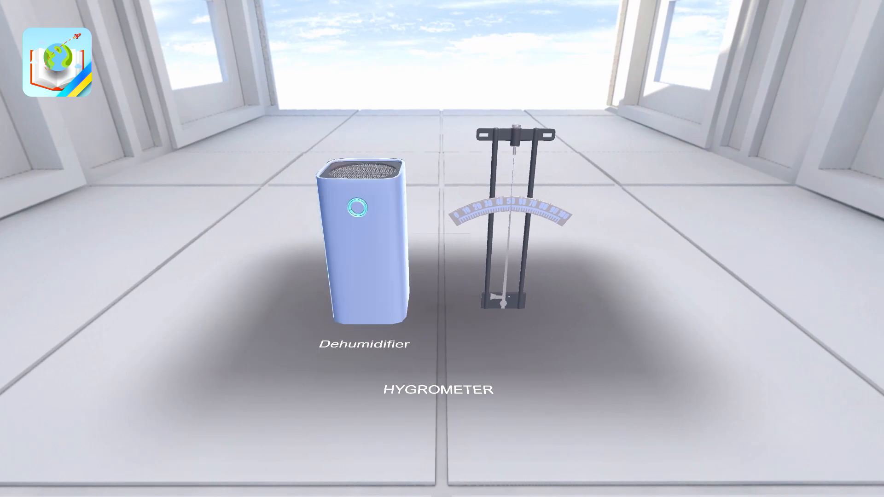